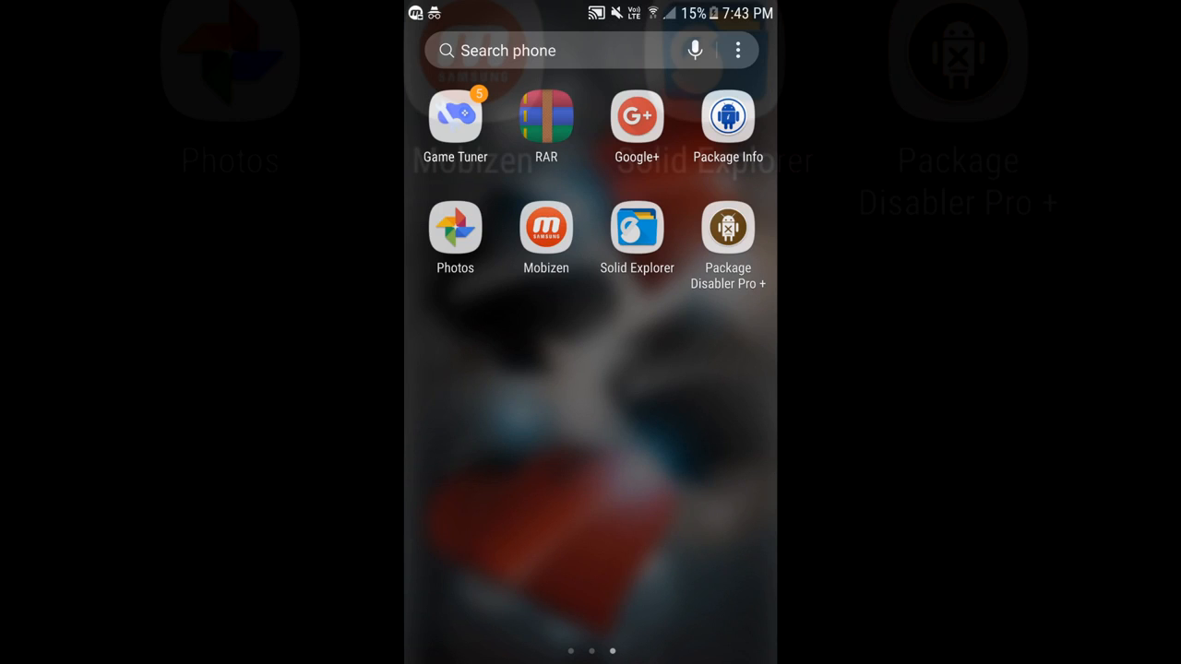
- Launch Package Disabler Pro + and close the activation notice with 'Please do not show again' ticked
click(728, 227)
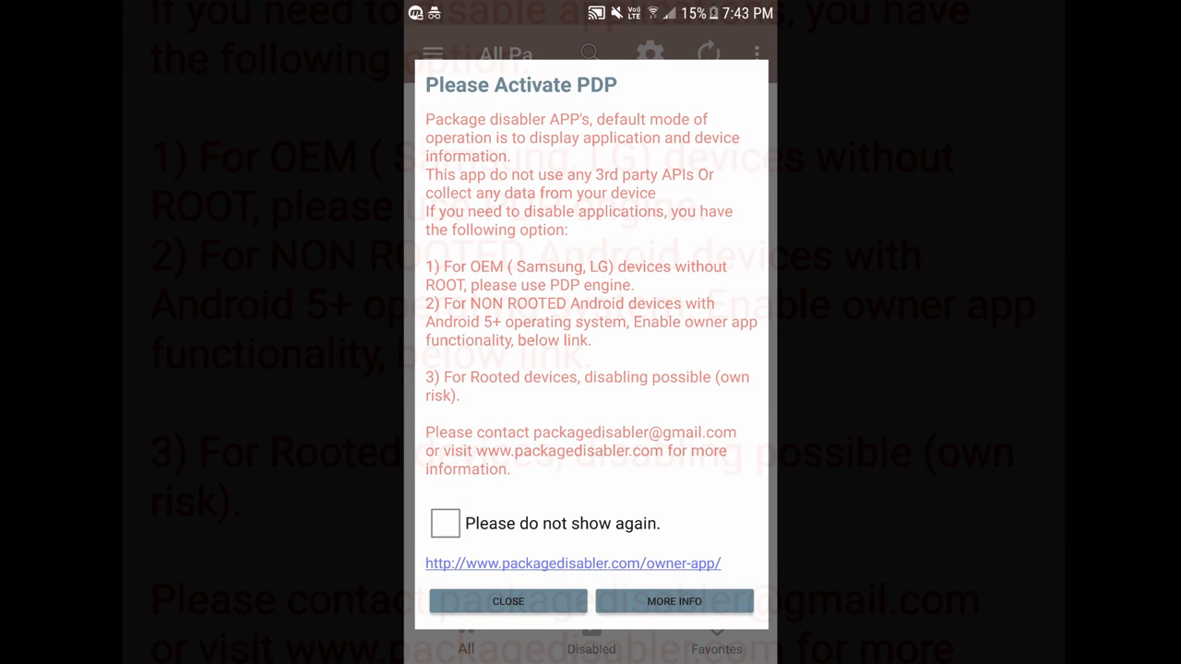
click(444, 524)
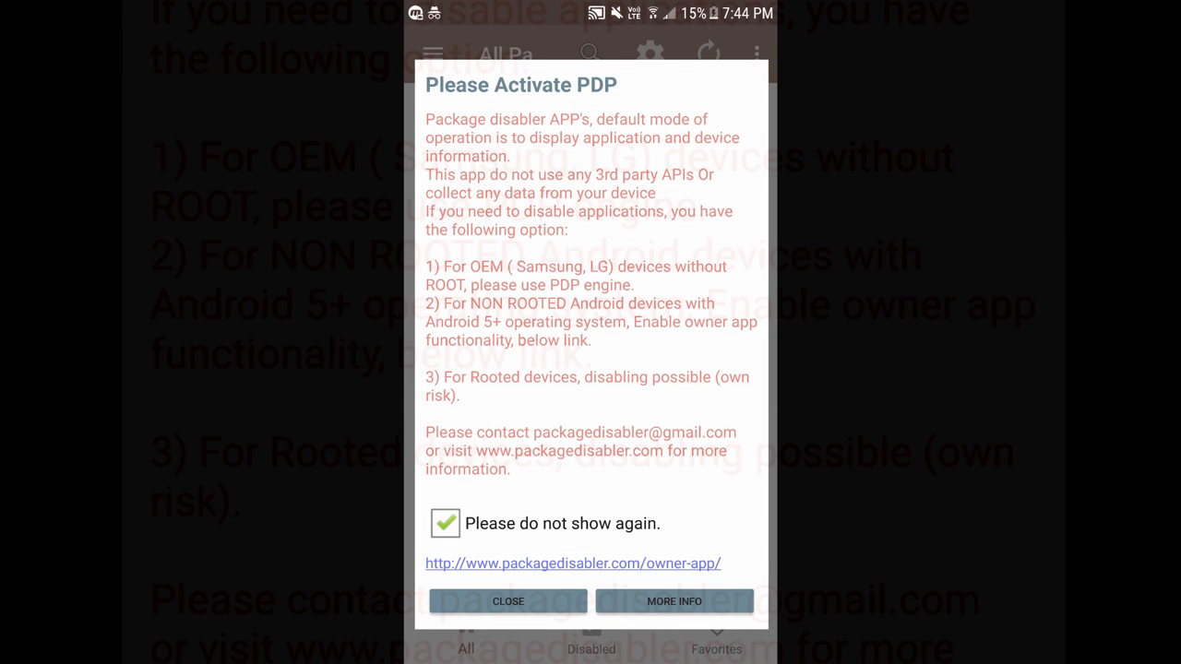
click(508, 602)
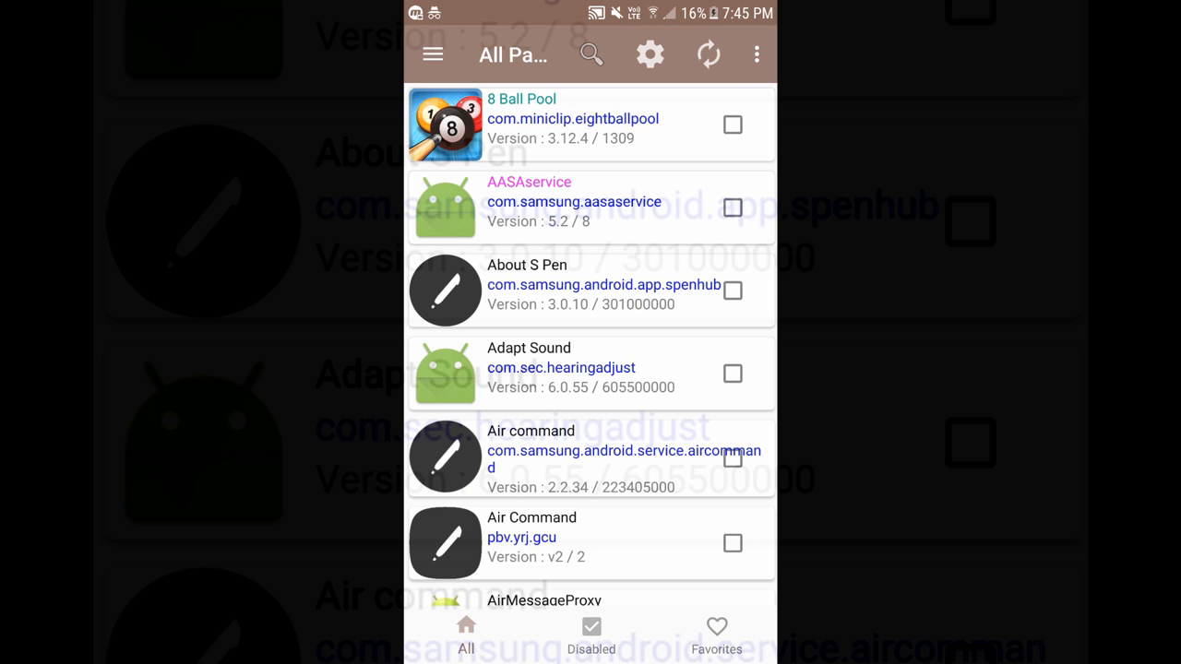
- View the System Info device details, try an unsupported option, and reopen the navigation drawer
click(432, 53)
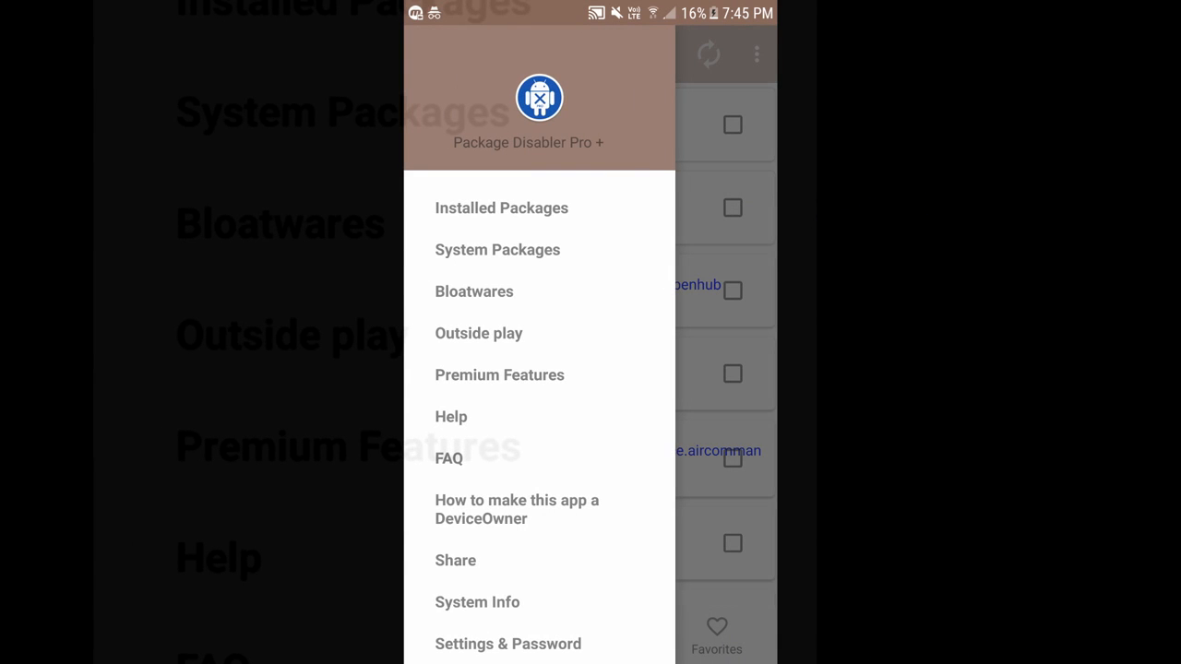
click(469, 602)
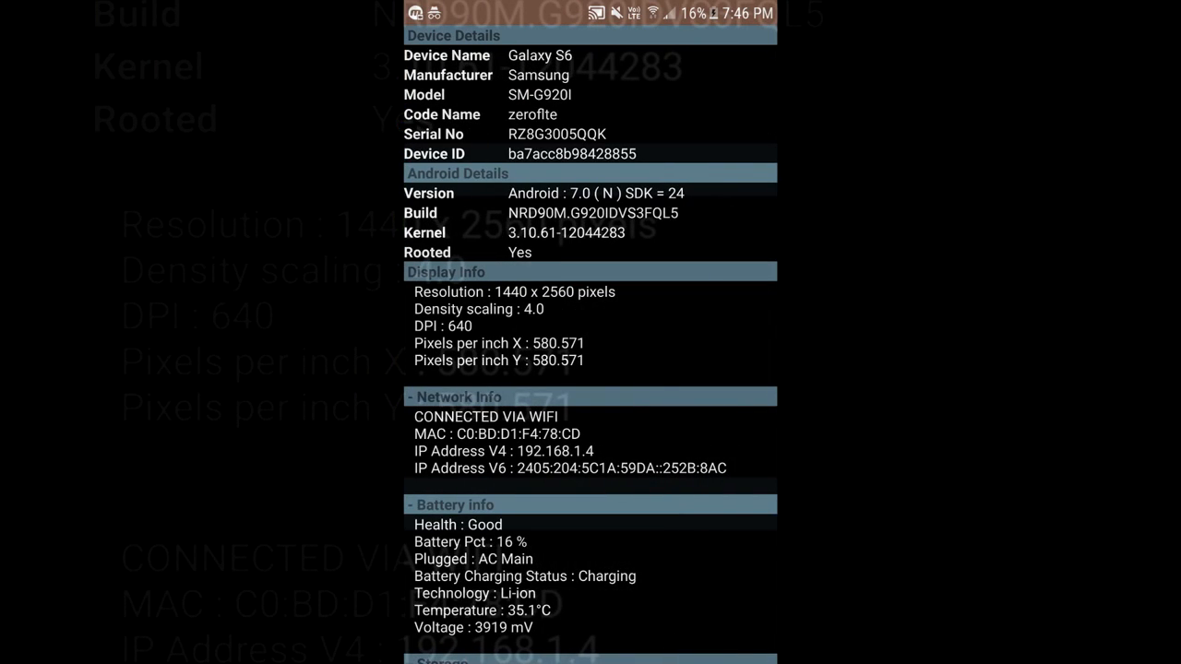
scroll(down, 3)
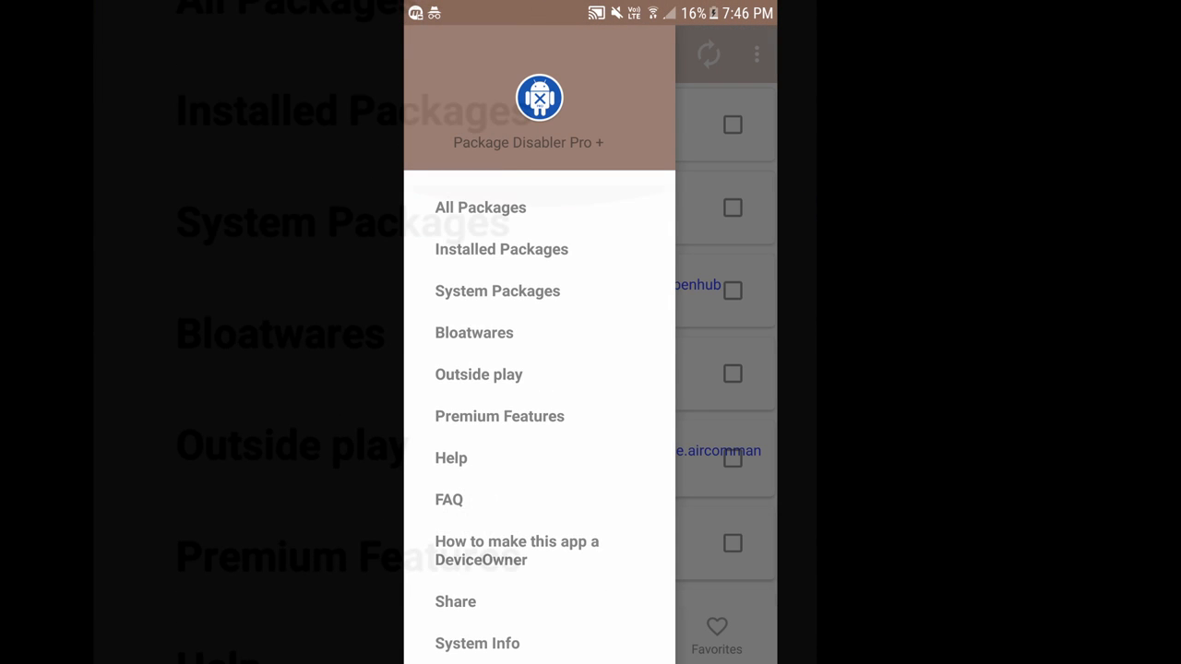
click(480, 207)
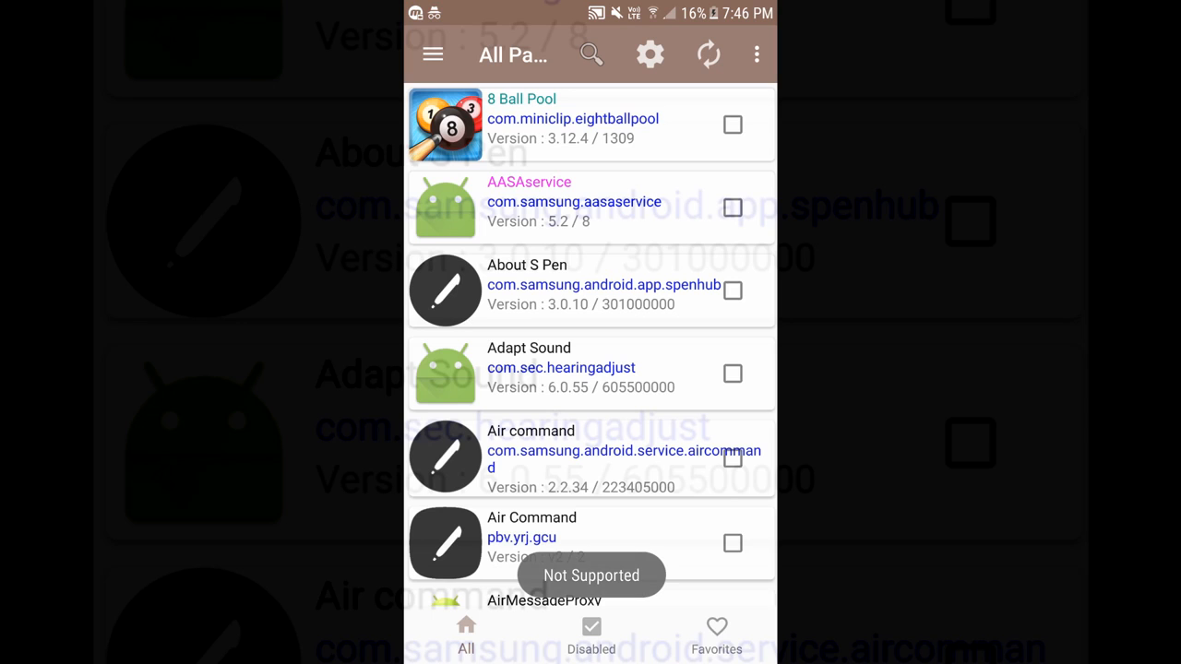
click(433, 54)
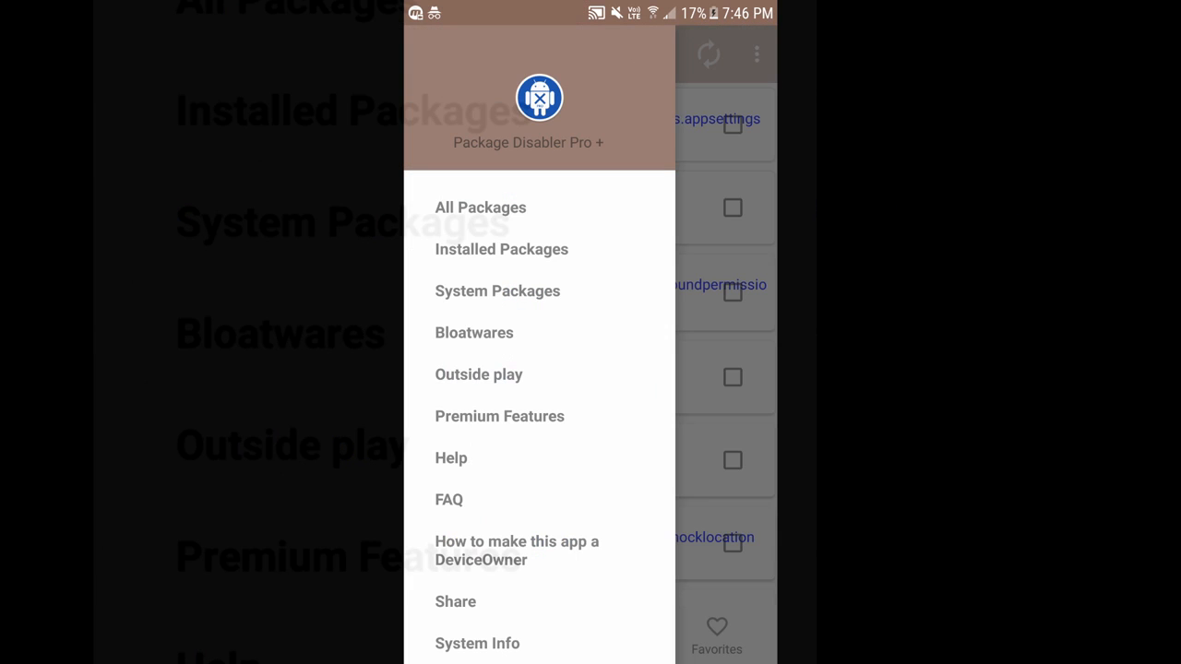
- Browse the Bloatwares, System Packages and Installed Packages lists, ending on All Packages
click(473, 332)
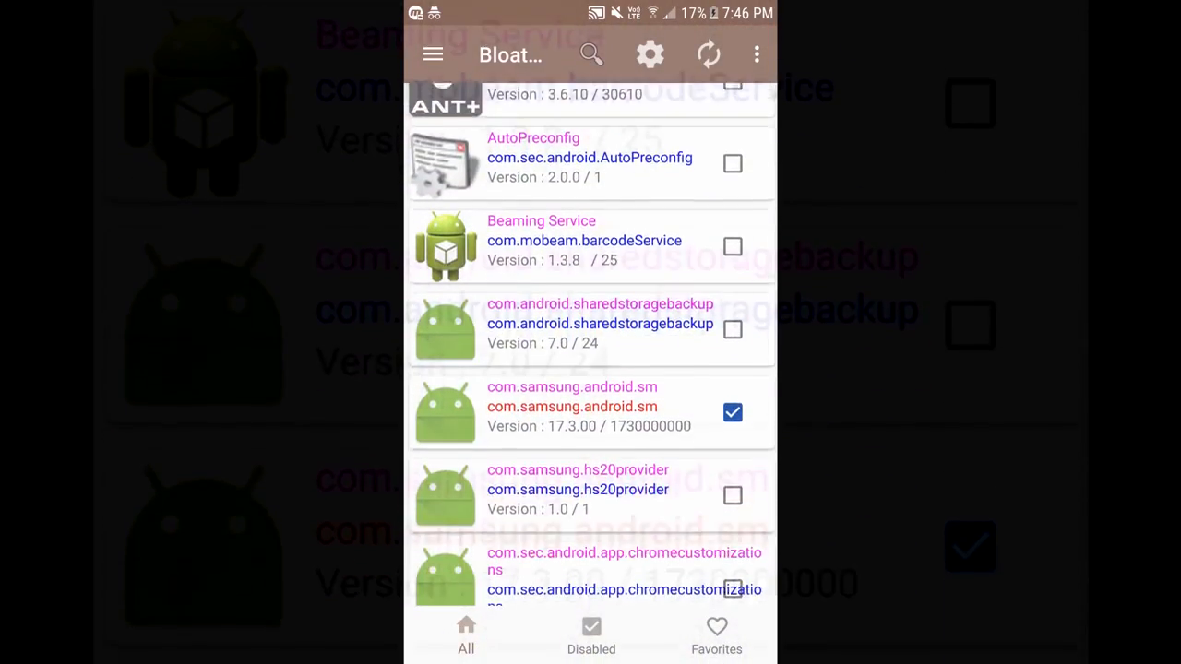
scroll(down, 3)
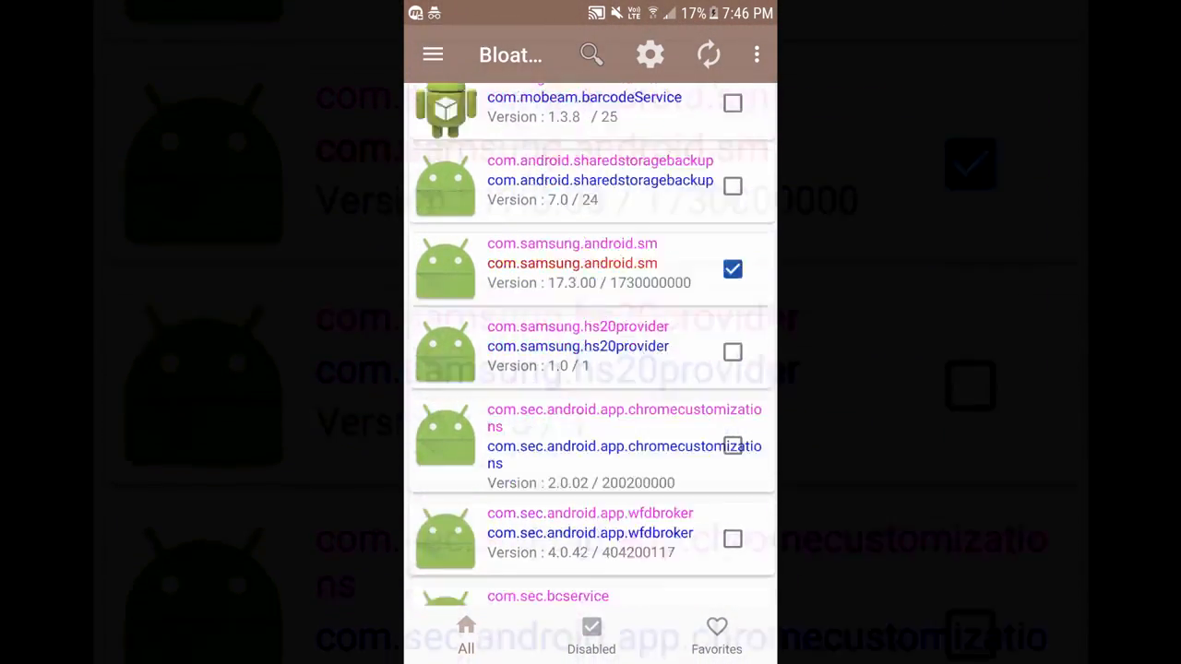
click(433, 54)
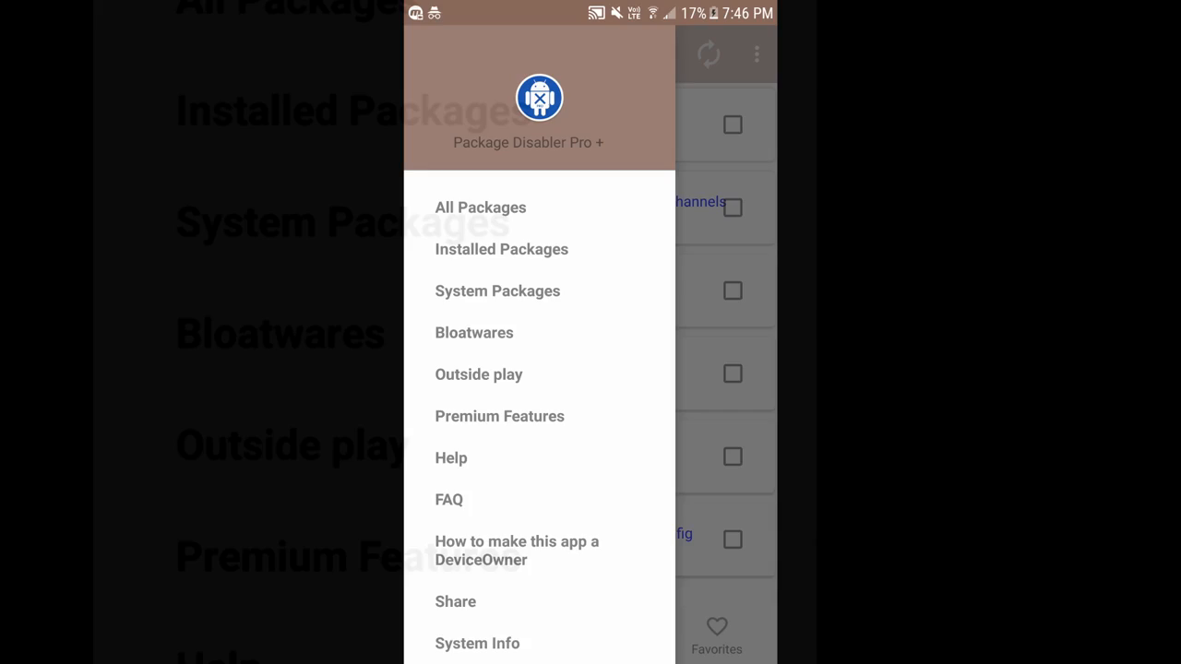
click(497, 291)
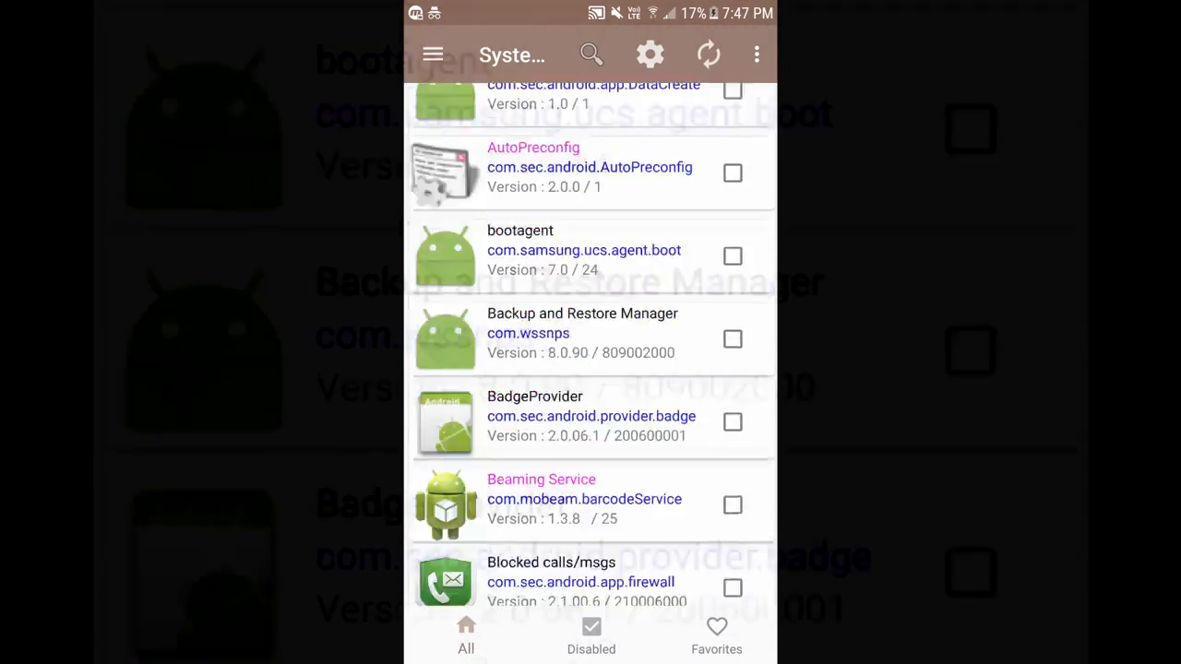
scroll(down, 3)
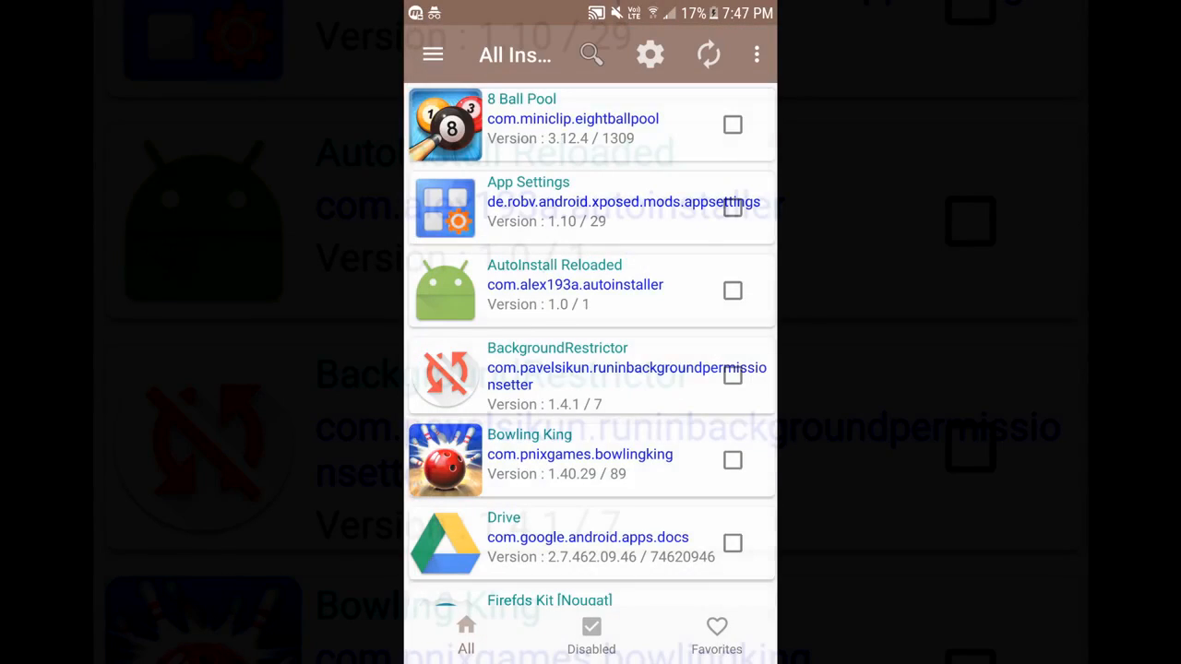
scroll(down, 3)
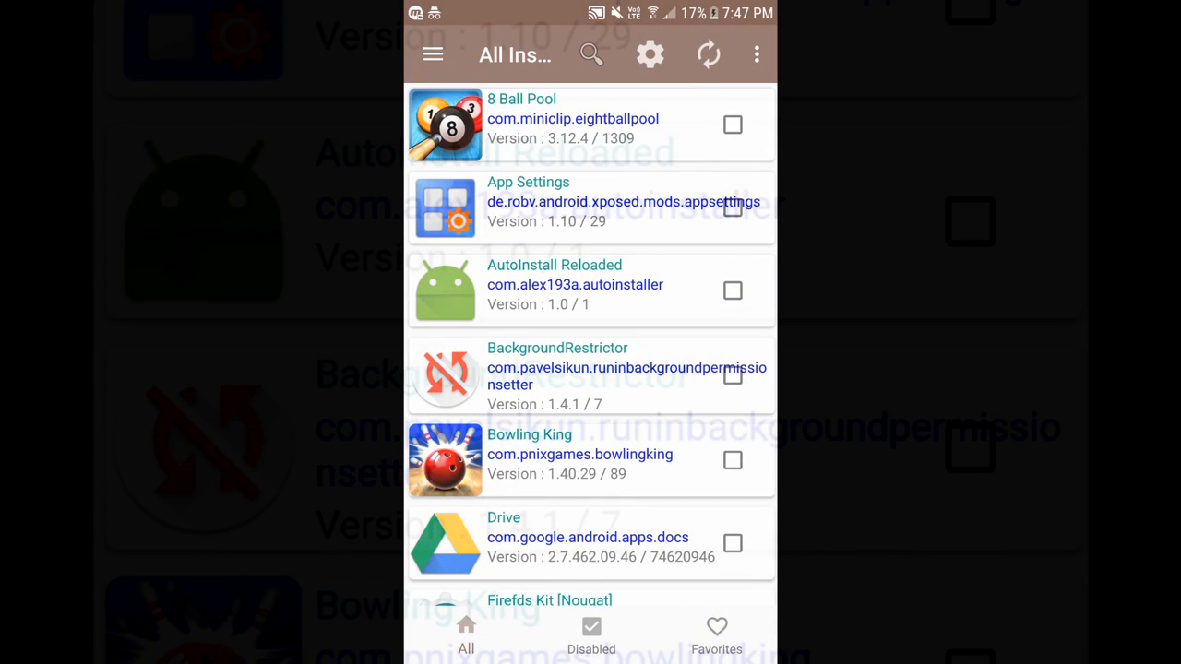
click(434, 53)
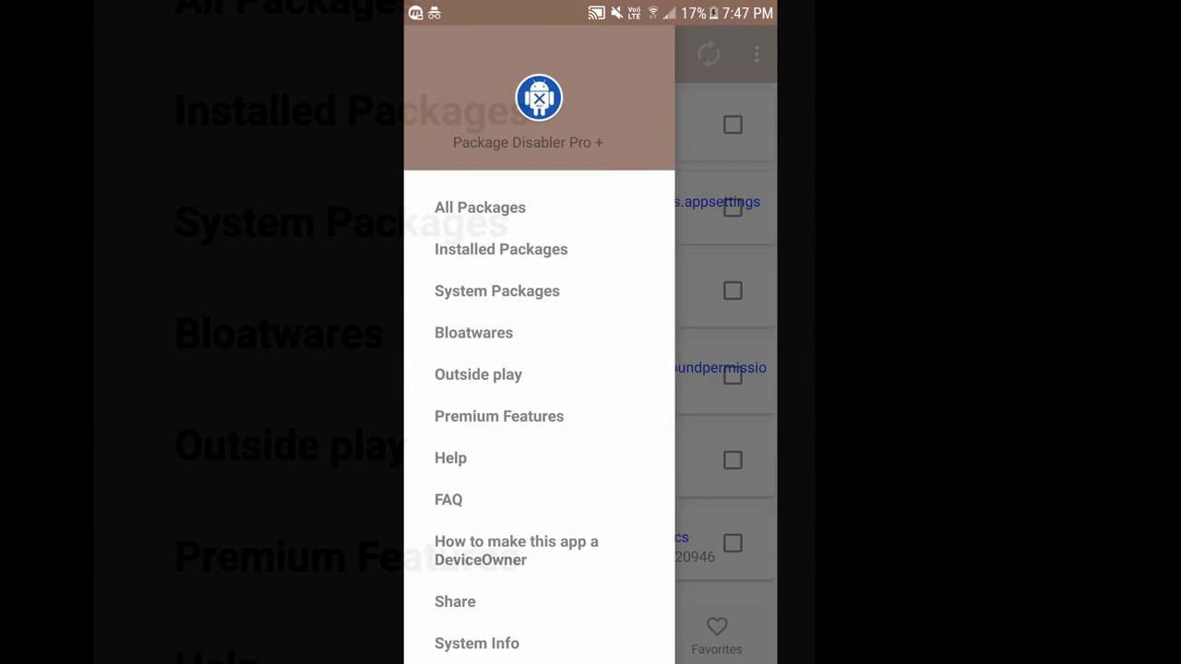
click(480, 207)
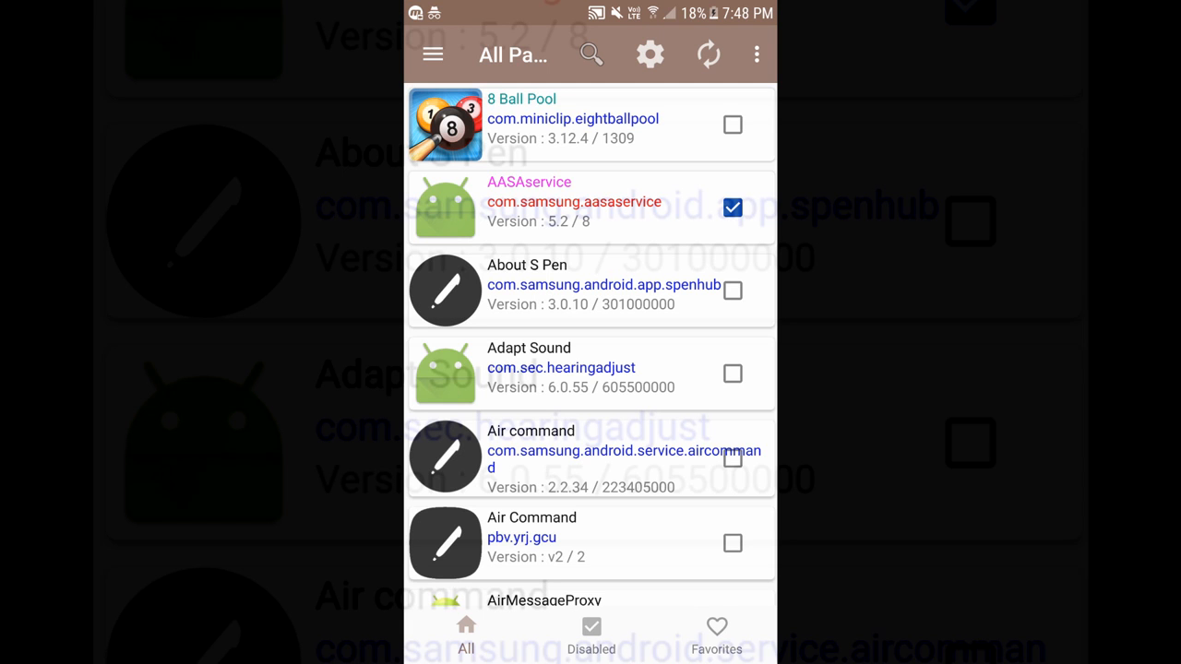
- Show the Startup Apps list from the overflow menu, then reopen the navigation drawer
click(756, 56)
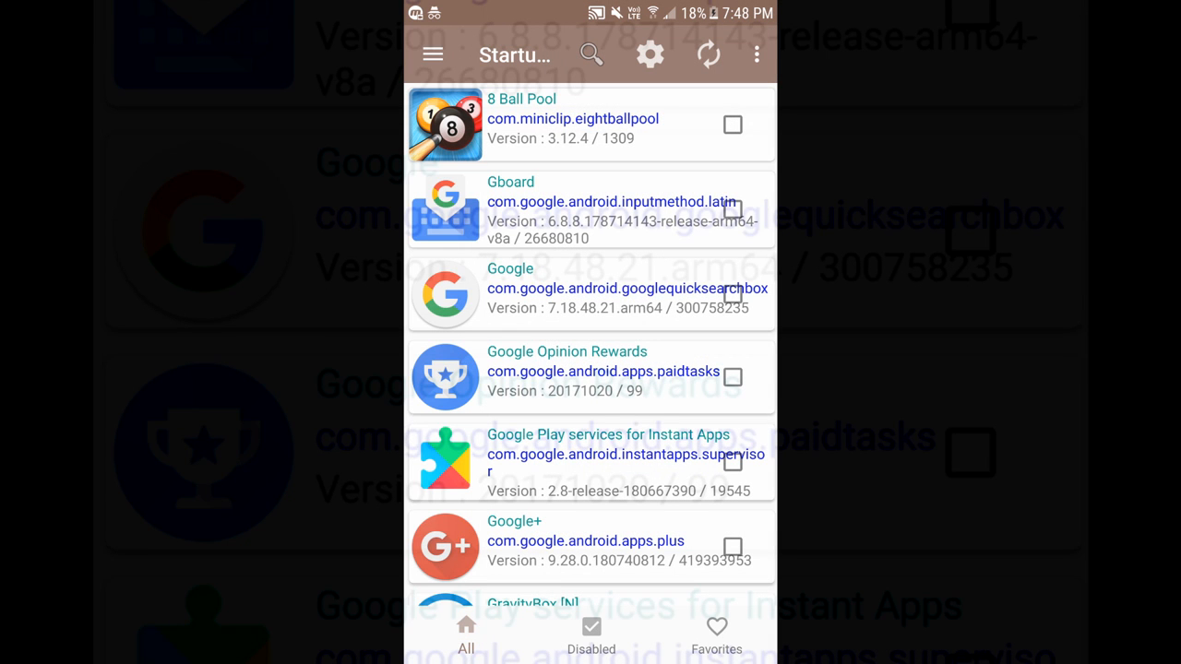
click(756, 54)
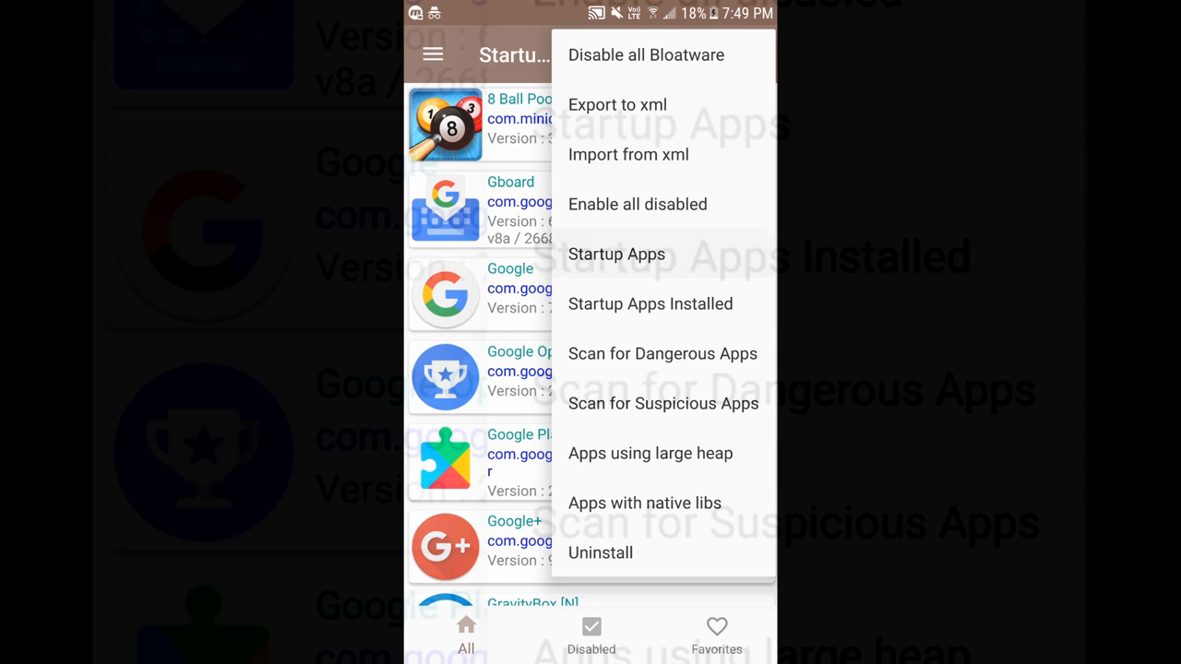
click(617, 253)
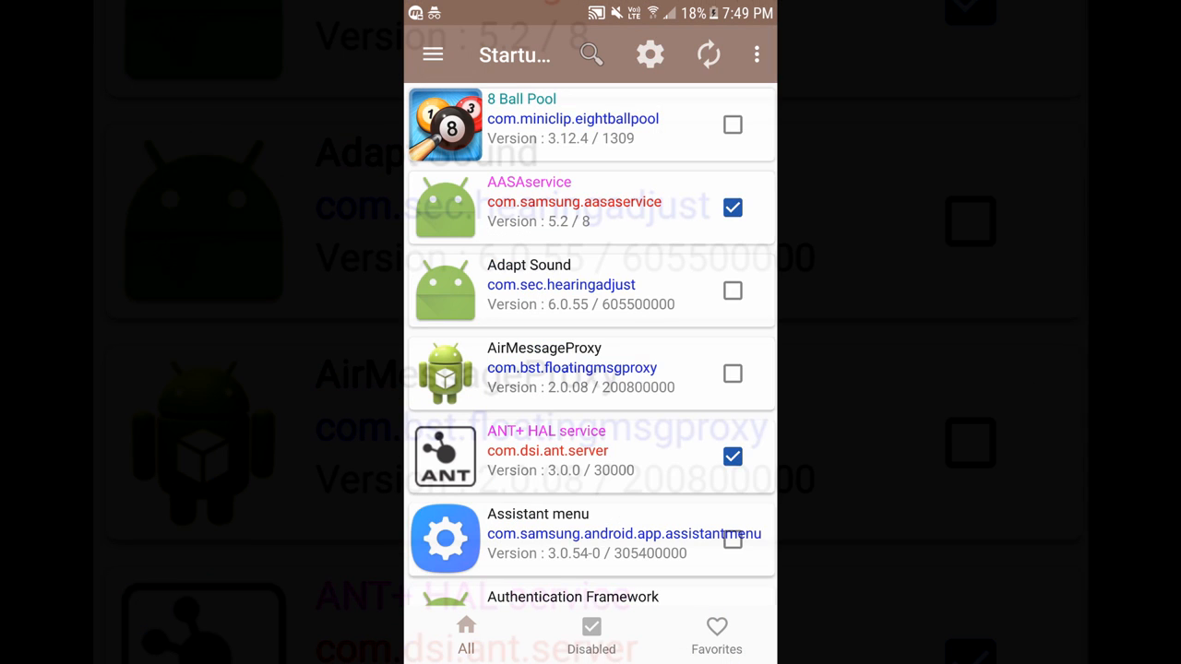
click(751, 54)
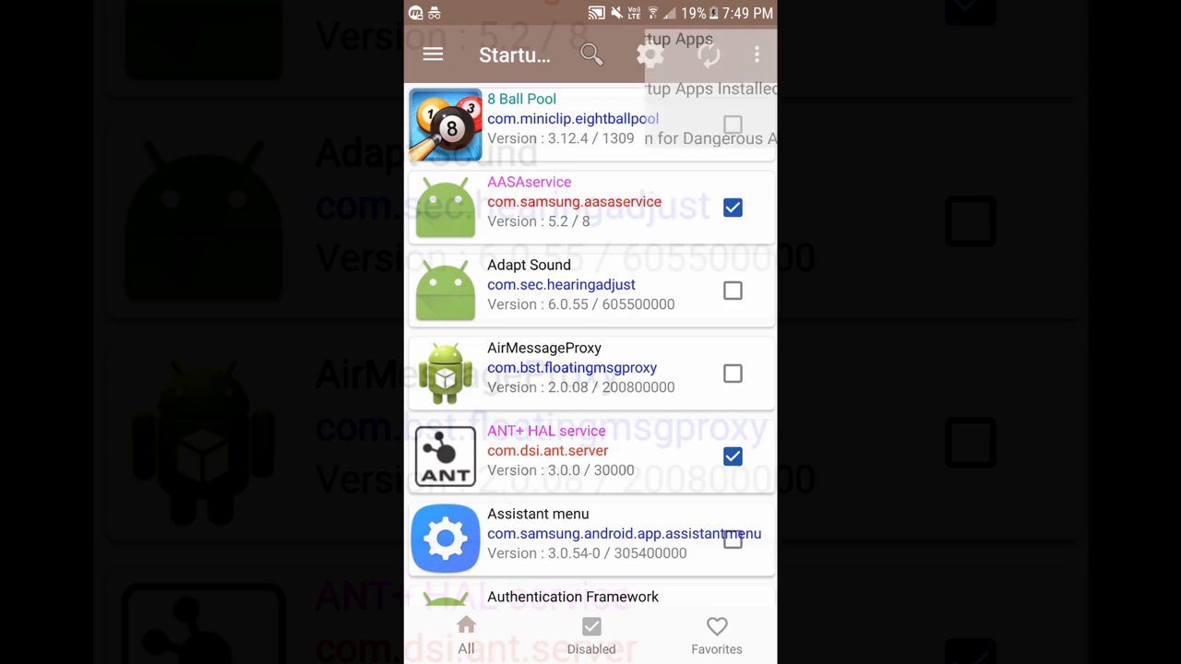
click(754, 53)
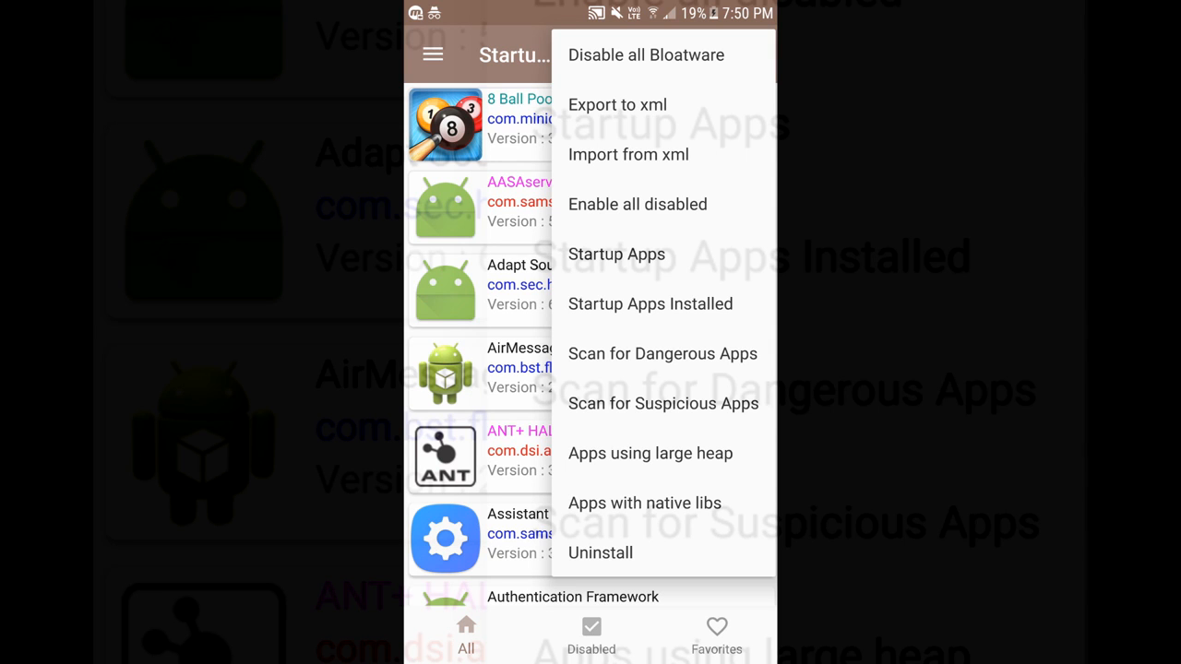
click(430, 53)
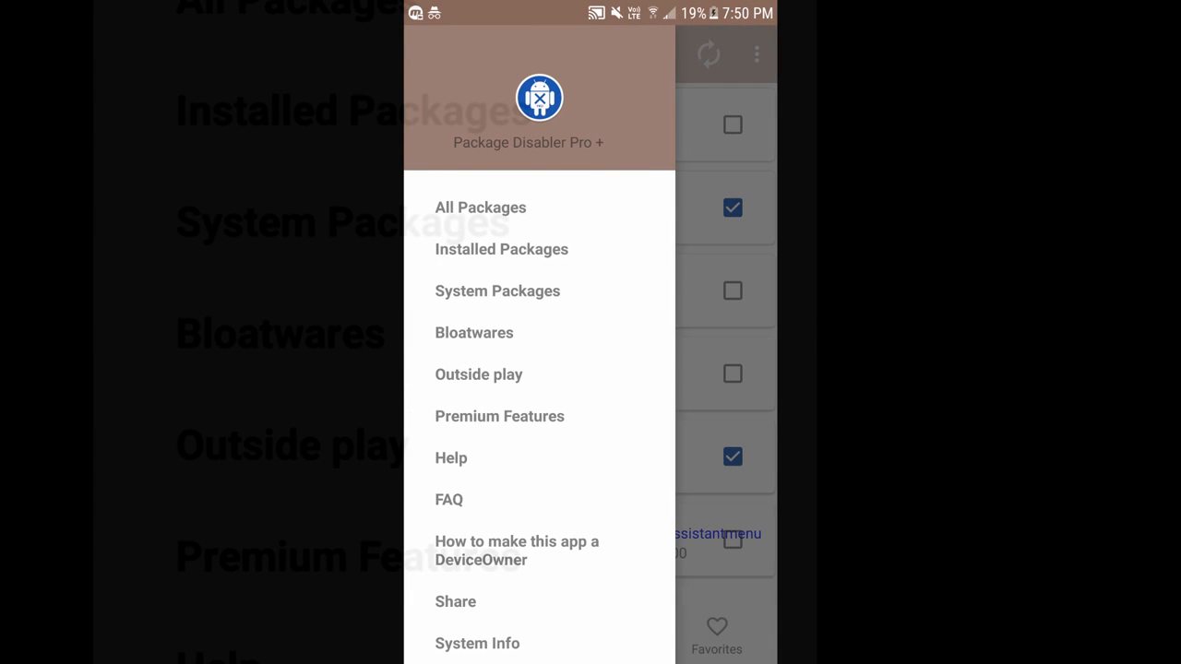
- Show the Bloatwares list and confirm disabling all bloatware
click(474, 332)
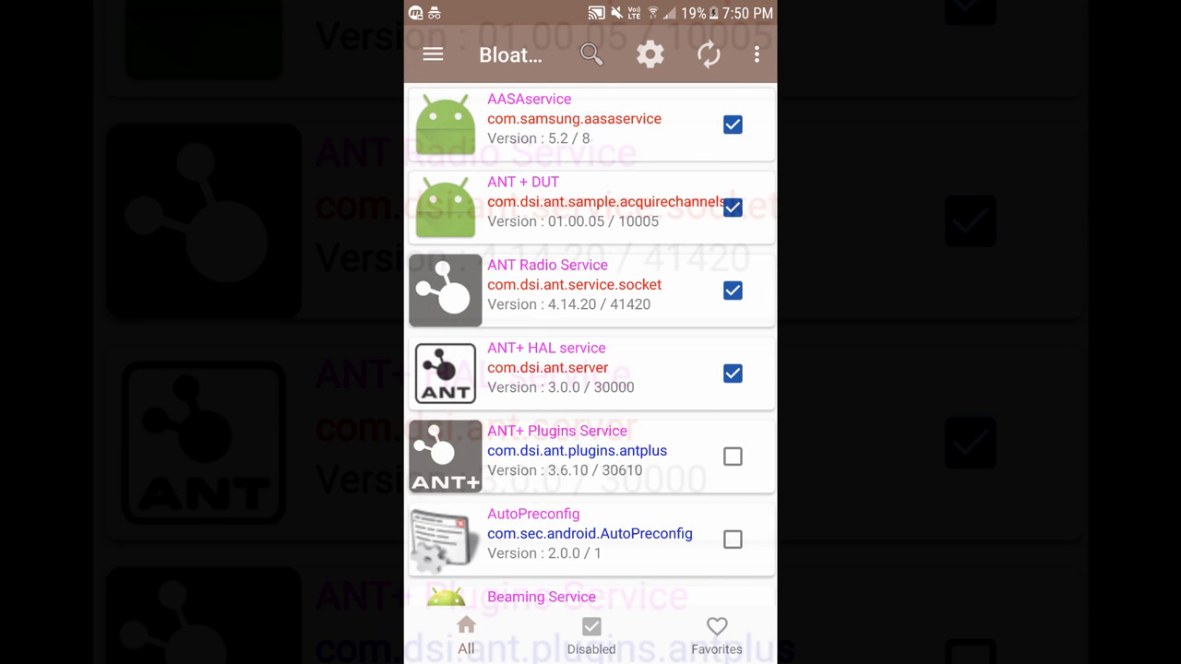
scroll(down, 3)
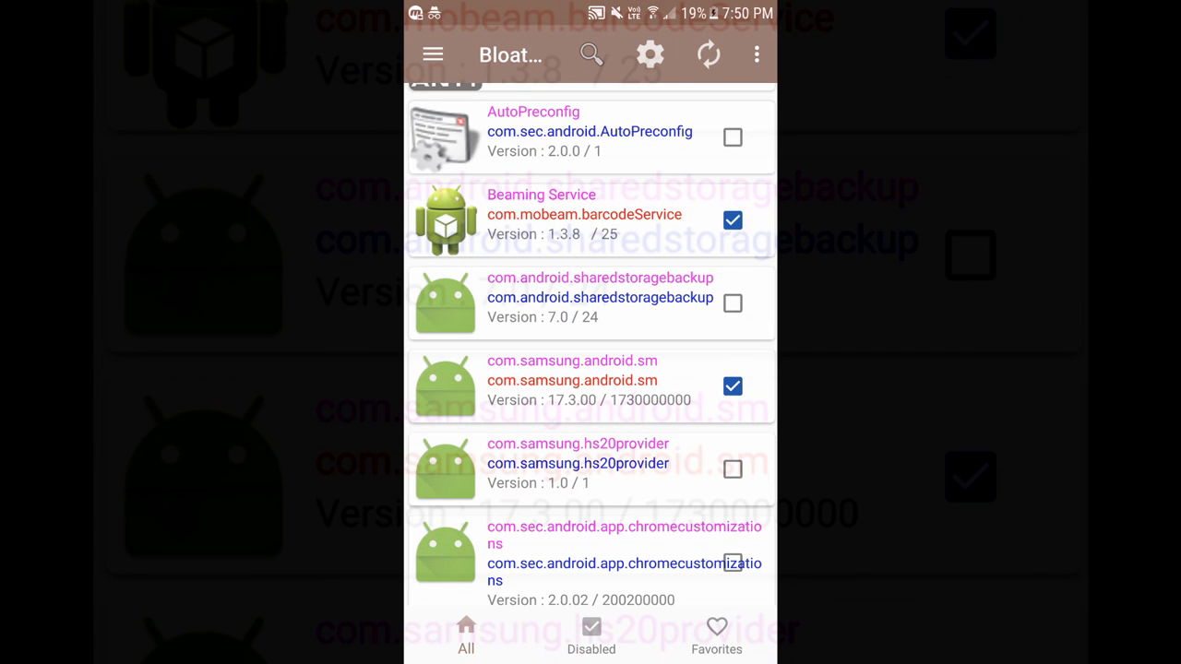
click(732, 137)
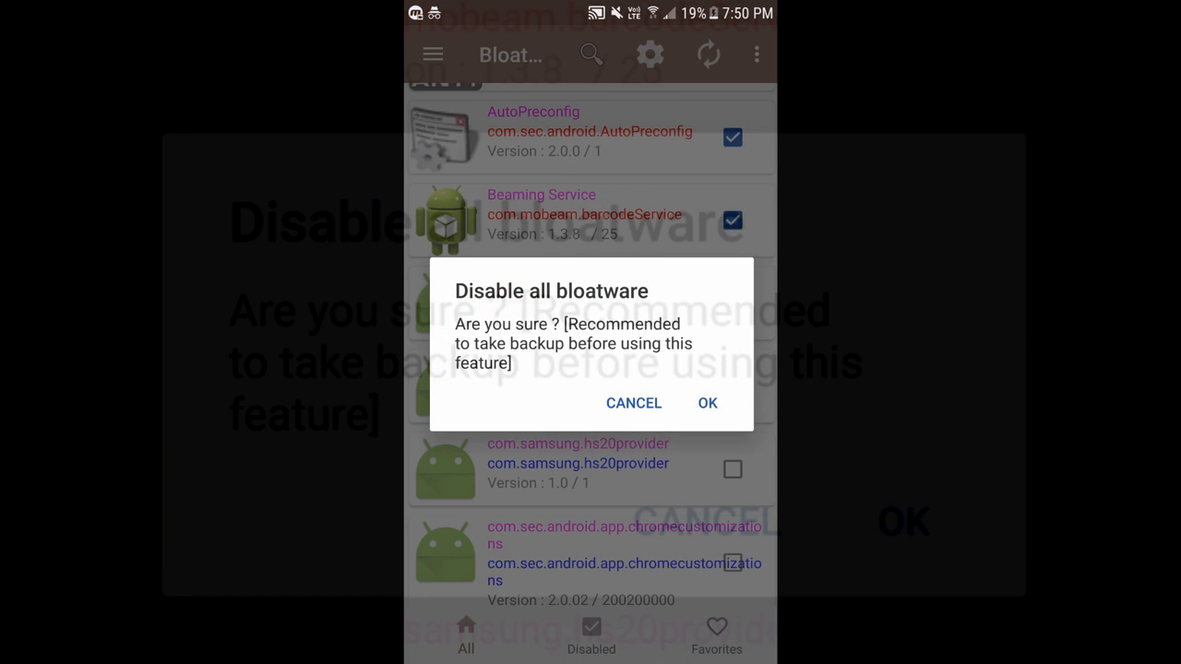
click(706, 403)
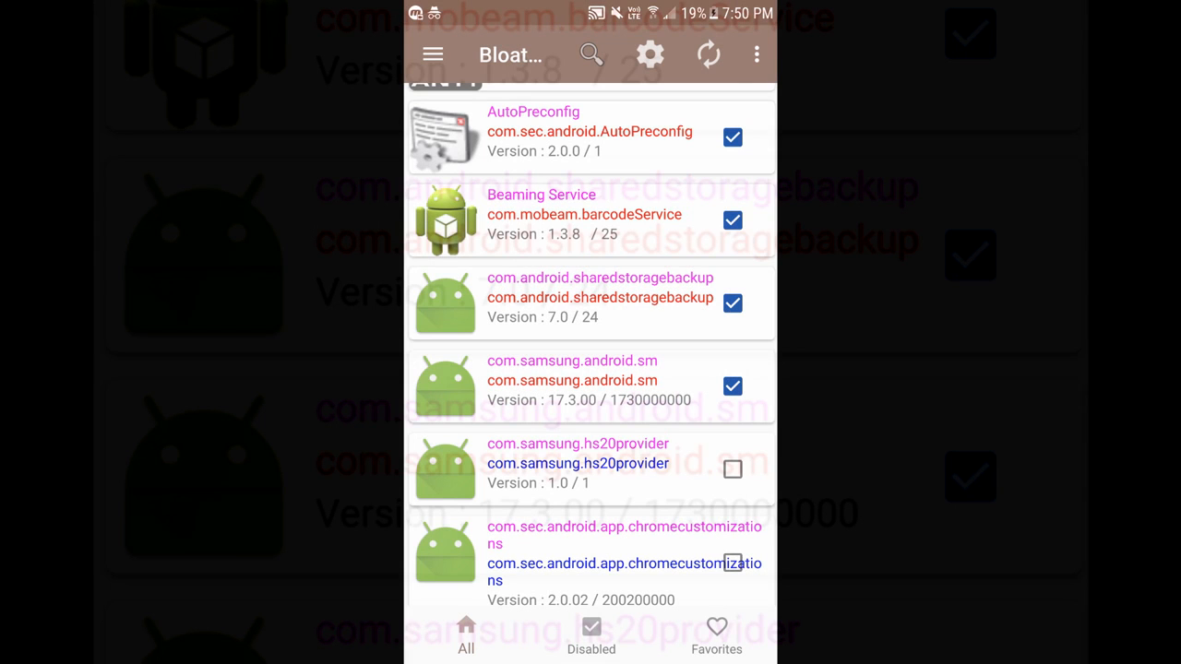
- Show the list of now-disabled packages under the Disabled tab
scroll(down, 3)
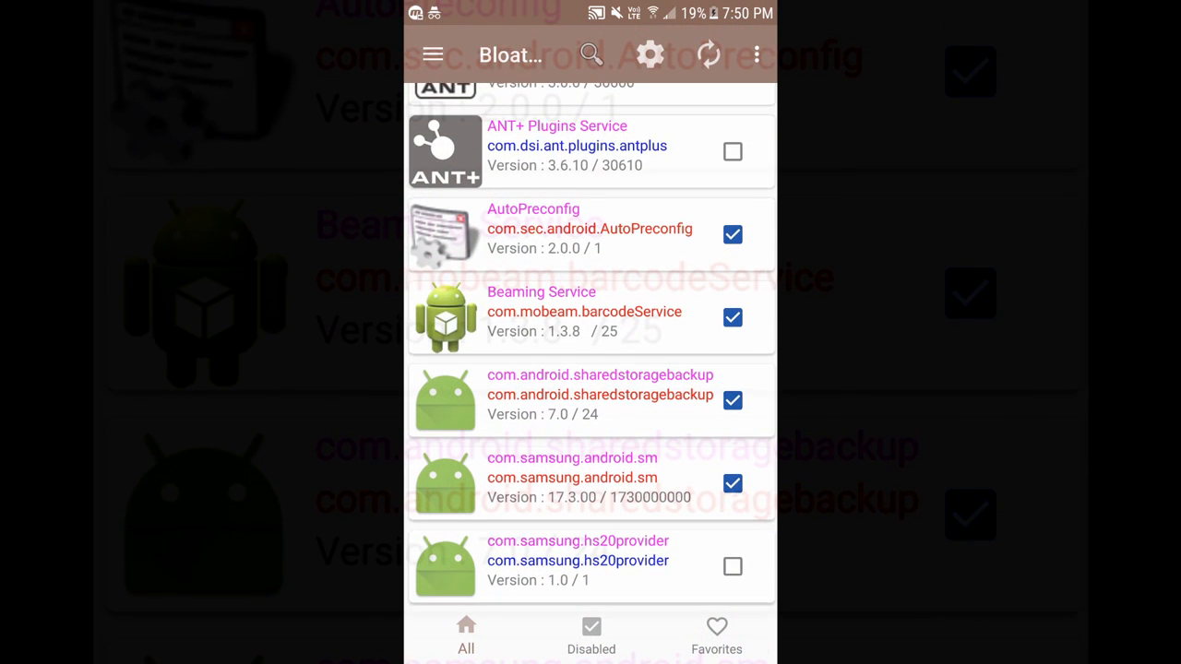
click(756, 51)
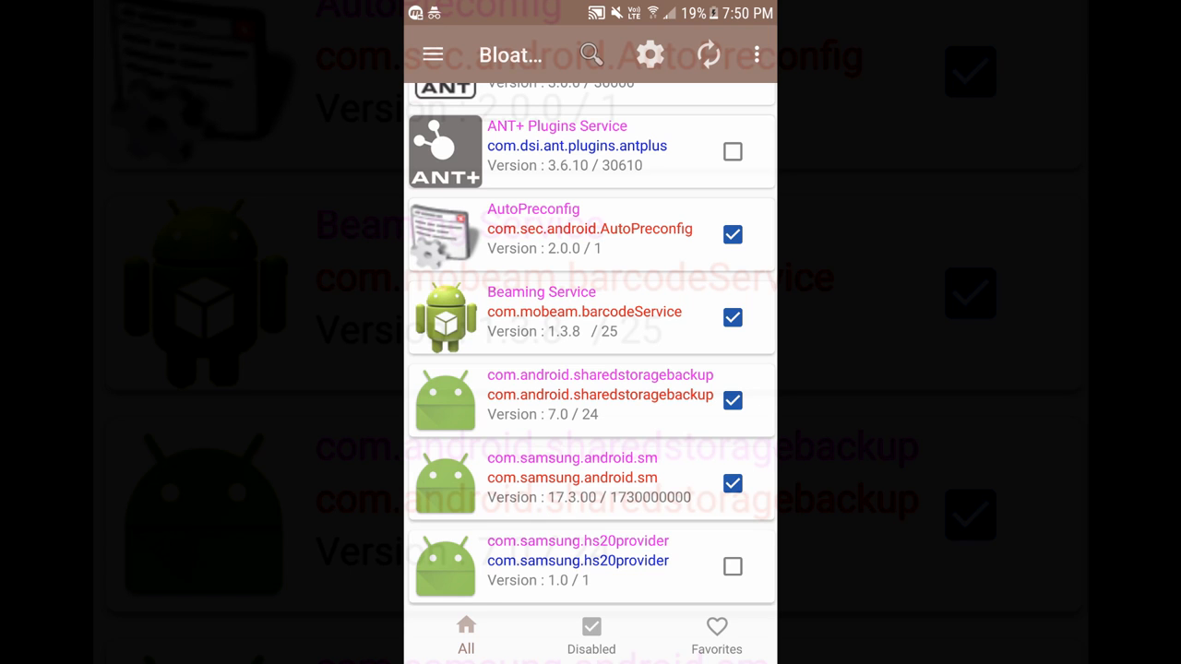
click(591, 641)
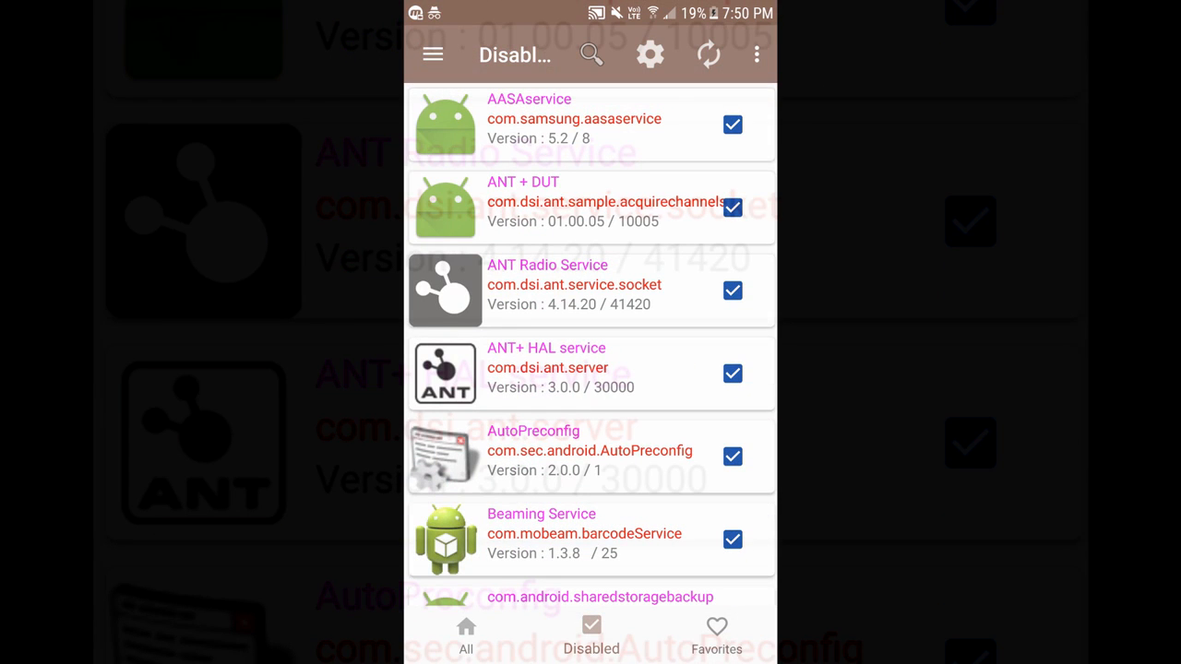
- Return to the All tab and scroll through the password, sorting and details settings
click(465, 650)
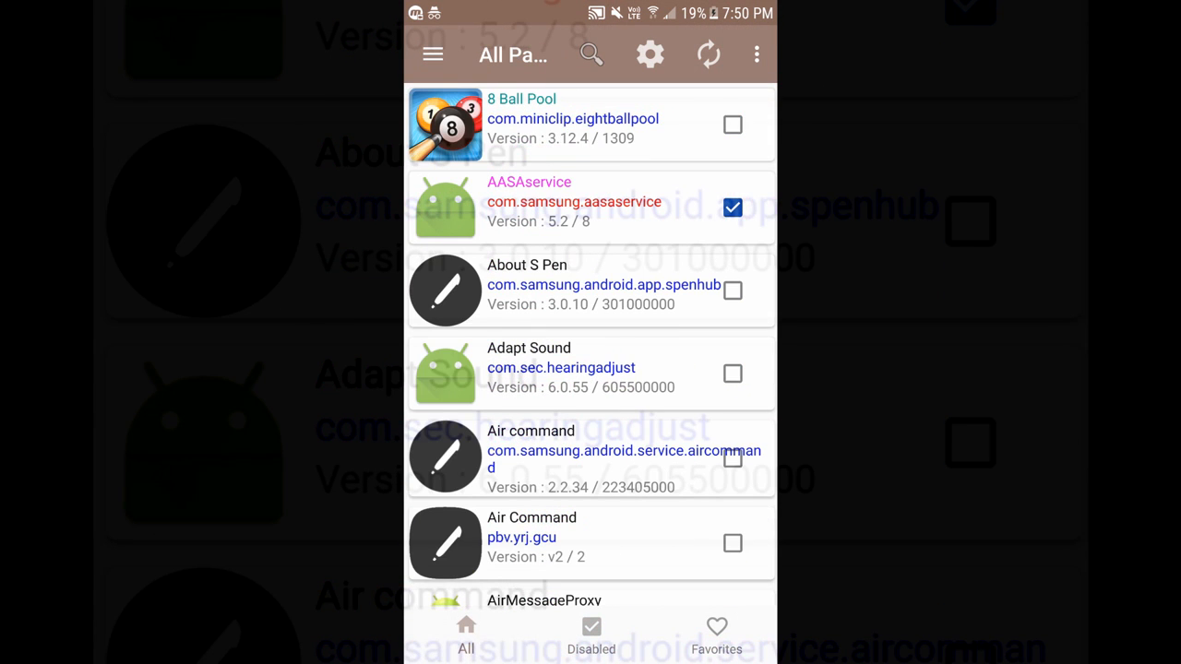
click(592, 637)
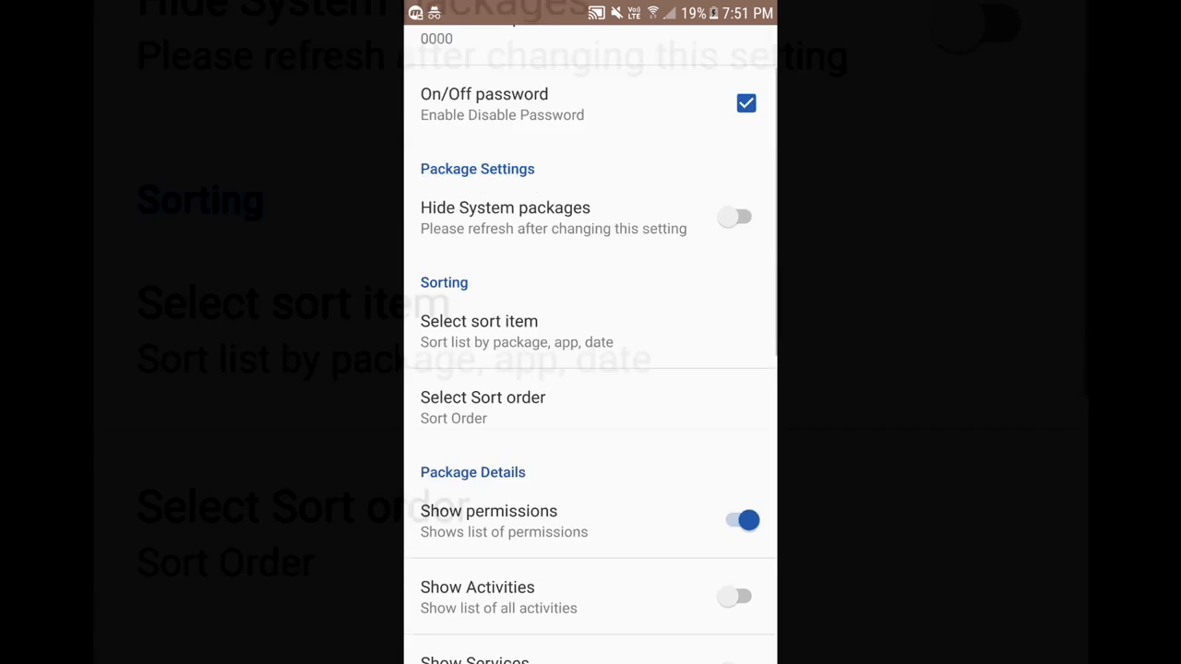
scroll(down, 3)
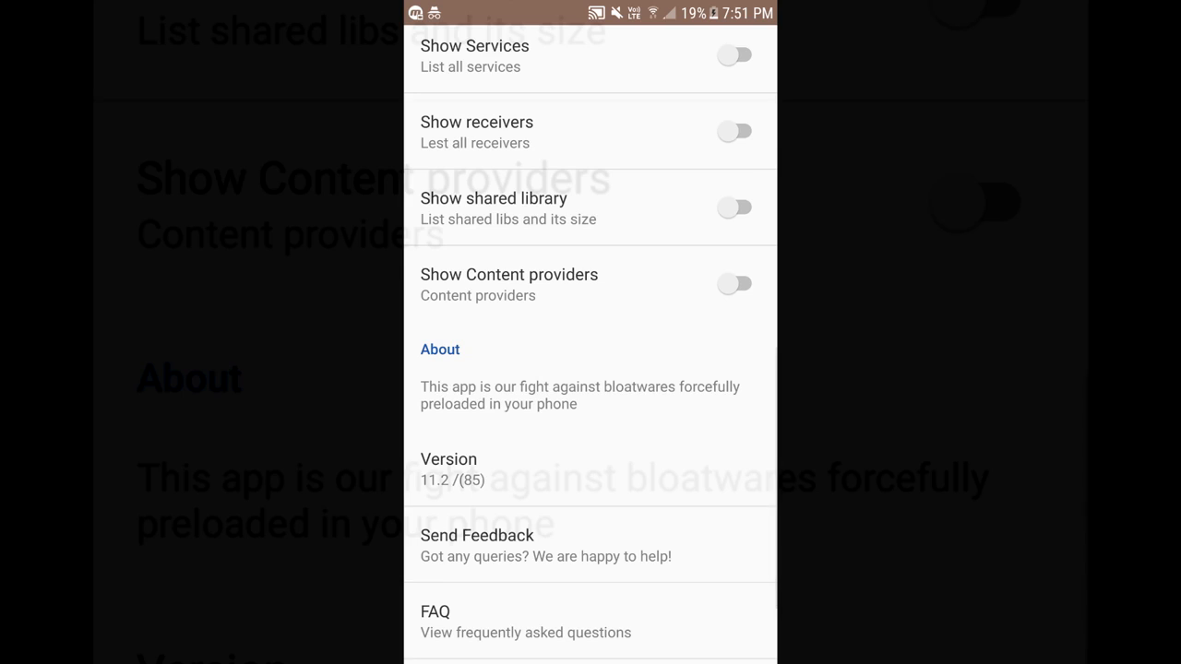
scroll(up, 3)
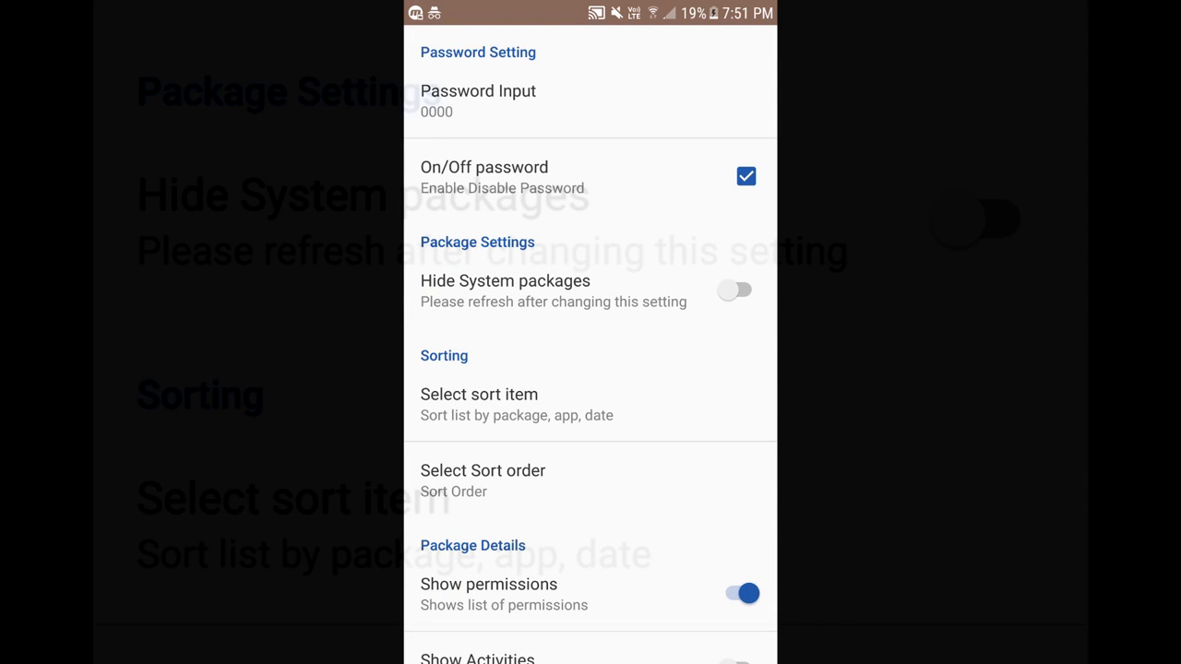